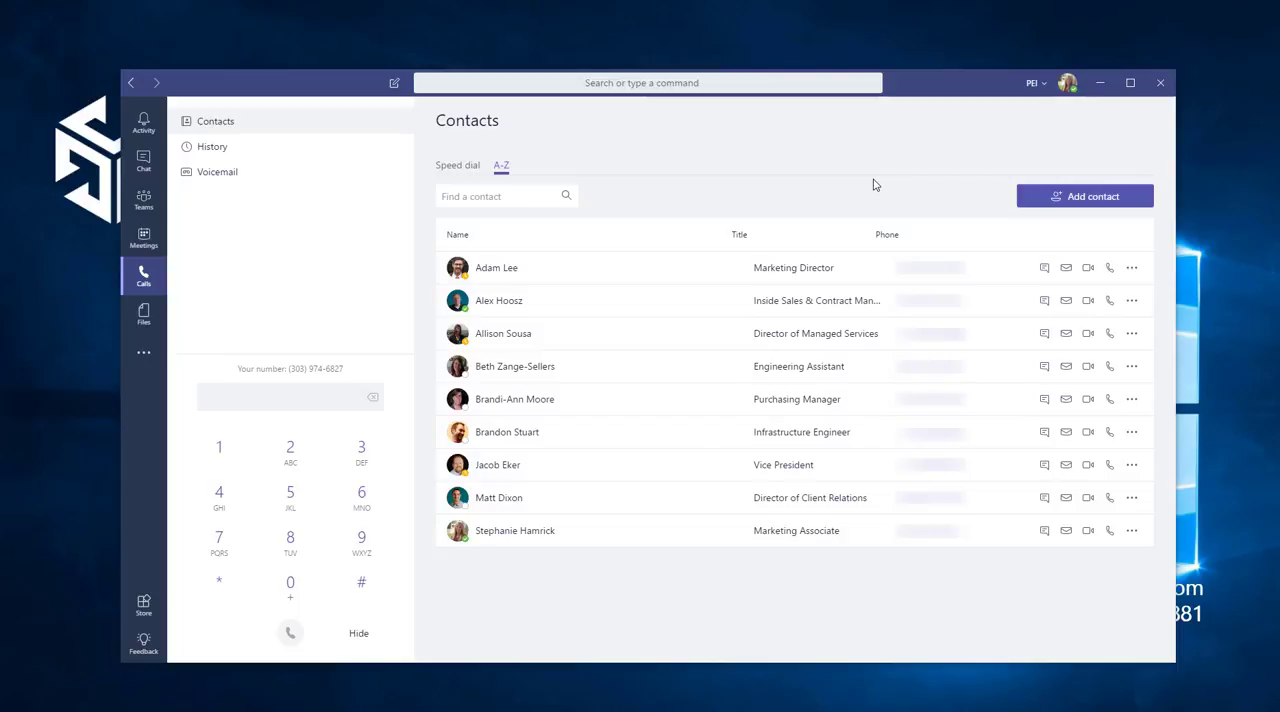
pyautogui.click(361, 451)
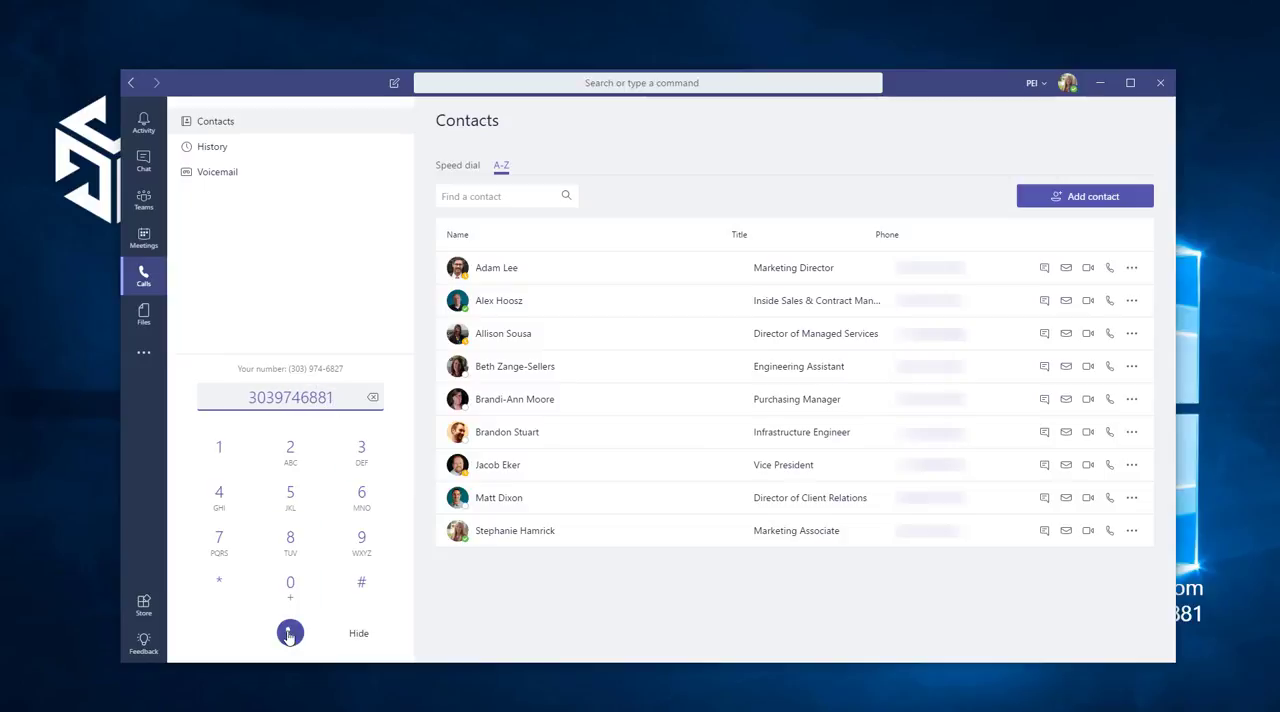
pyautogui.moveTo(289, 633)
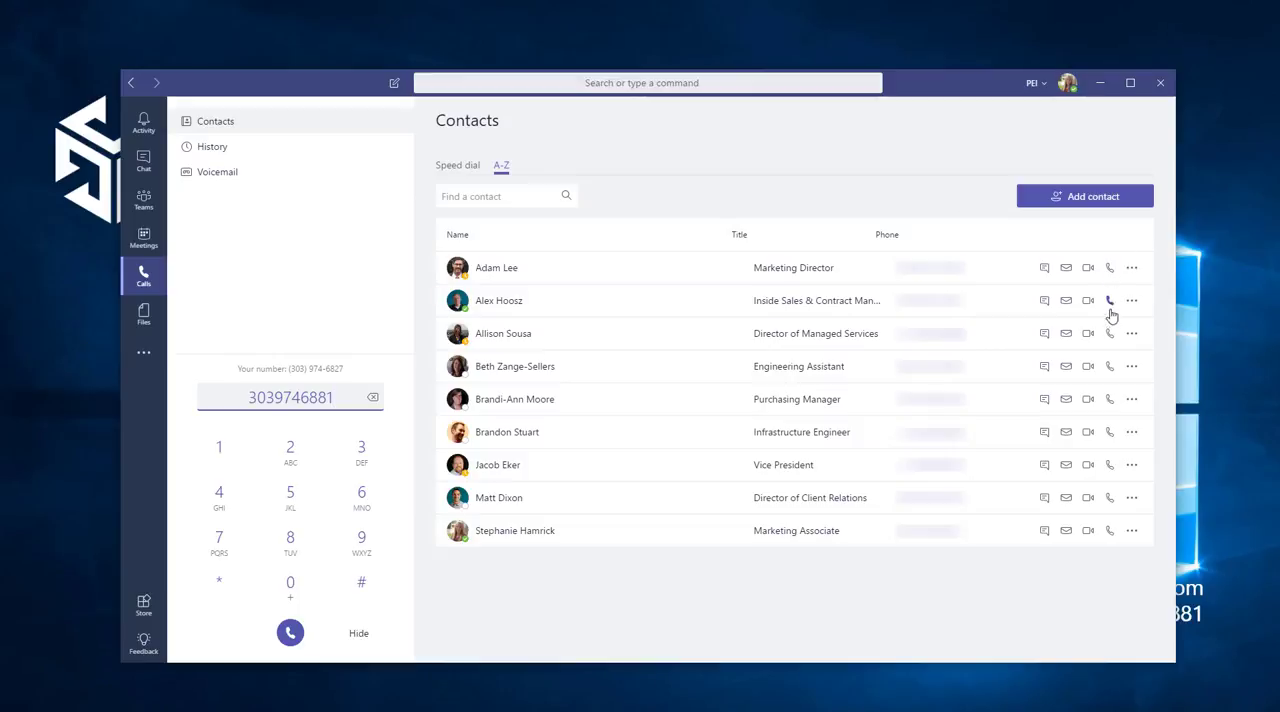
pyautogui.moveTo(1105, 498)
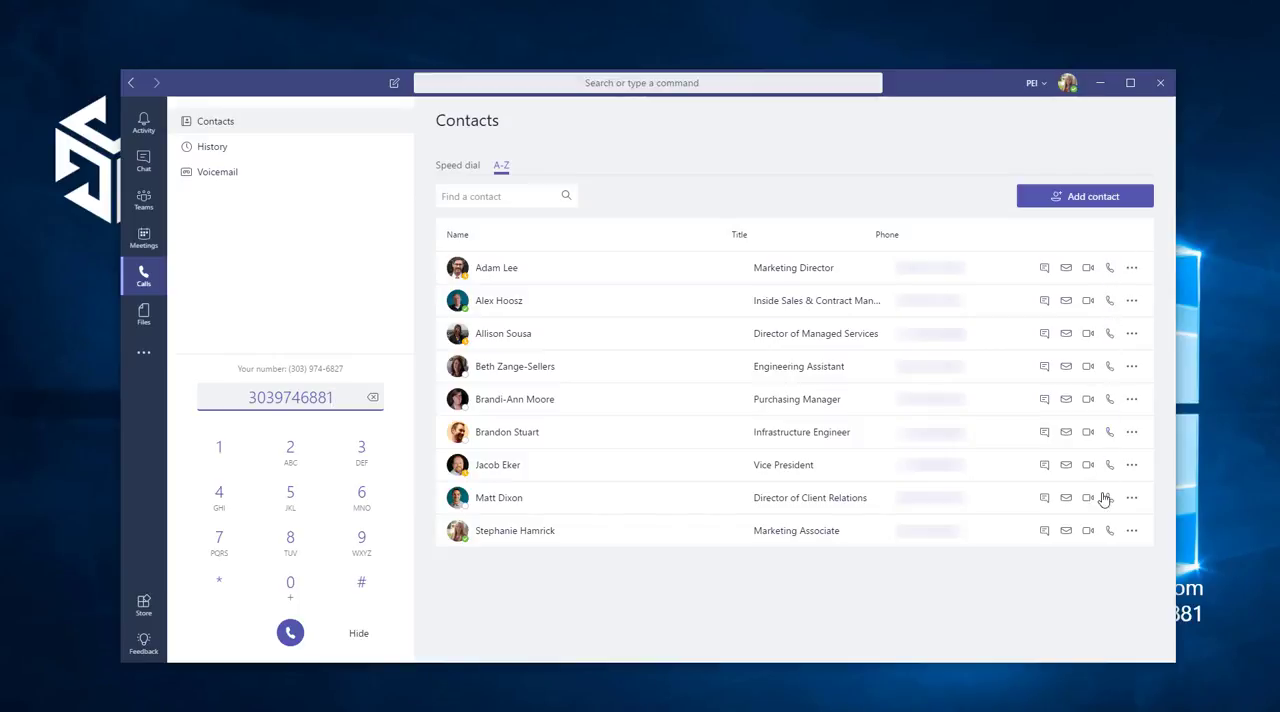
pyautogui.moveTo(1112, 499)
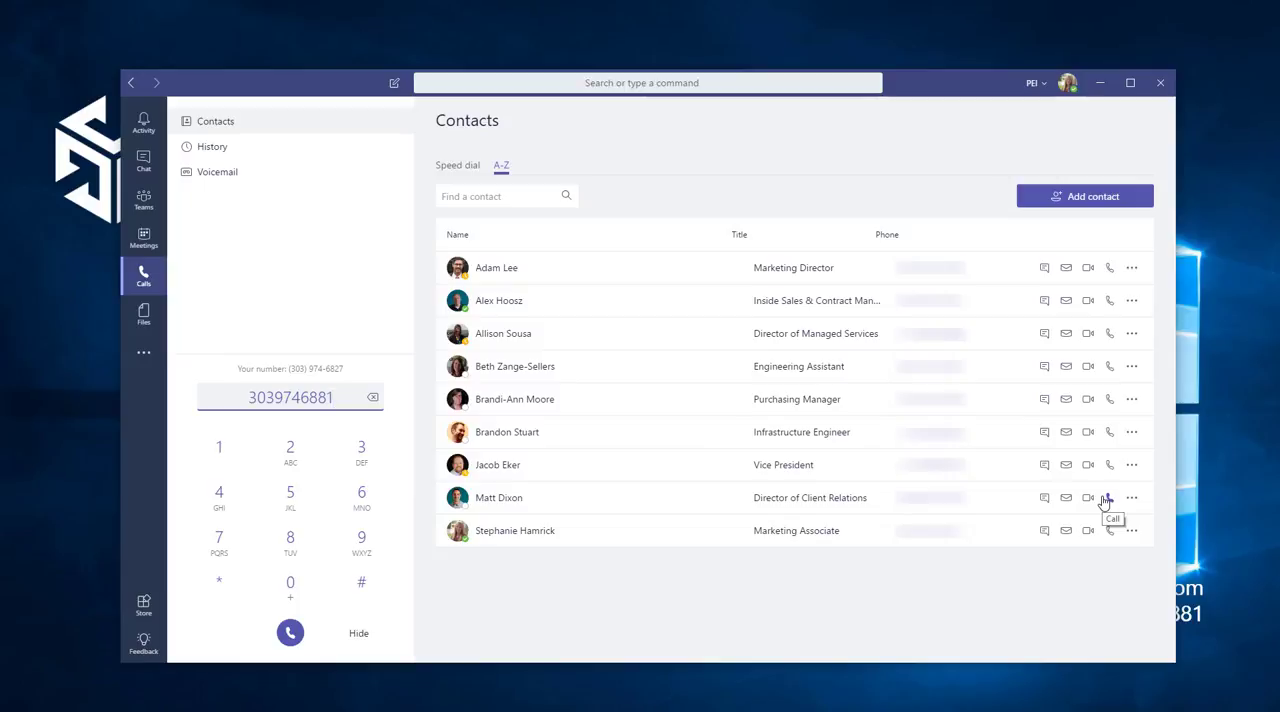
pyautogui.moveTo(1076, 196)
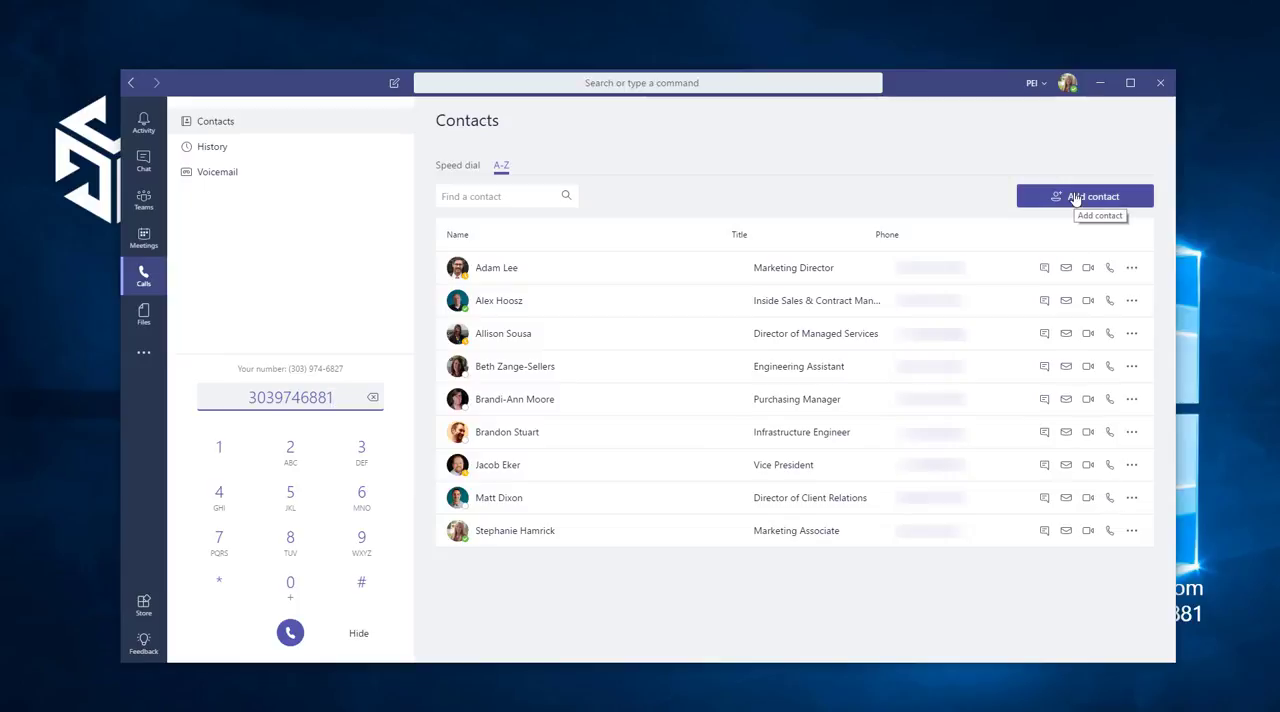
pyautogui.click(1085, 196)
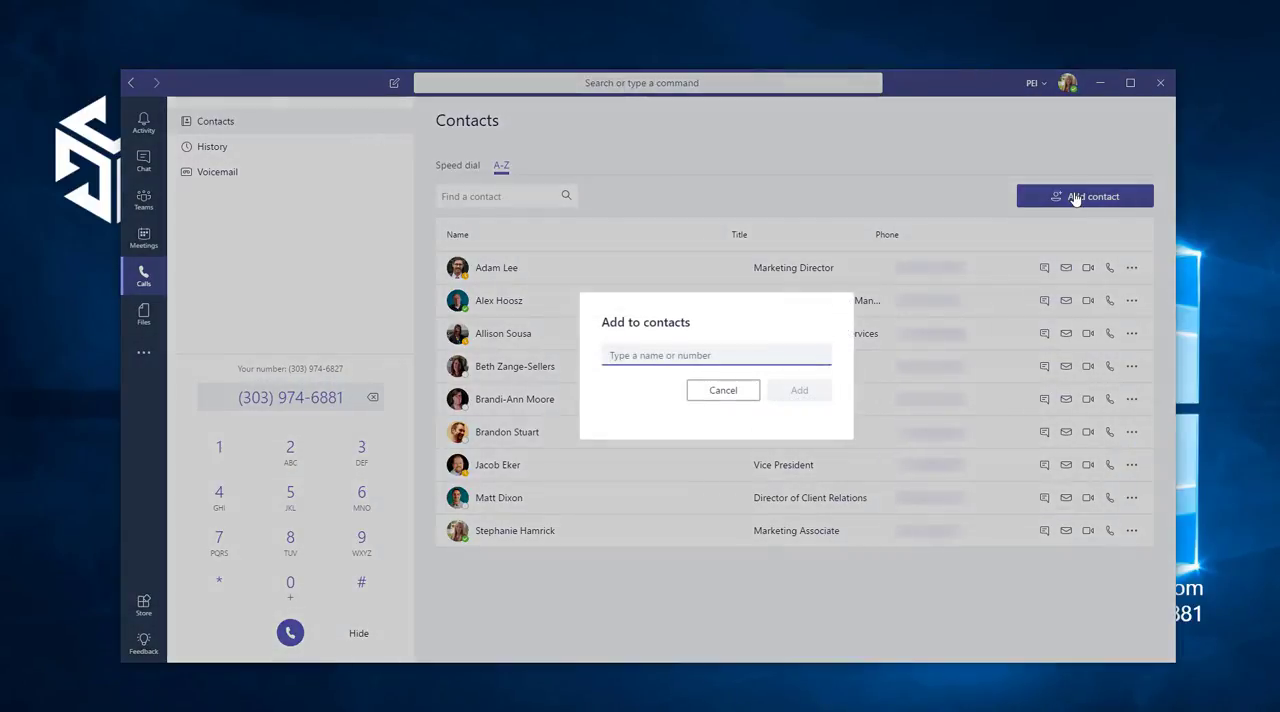
pyautogui.write('Martin')
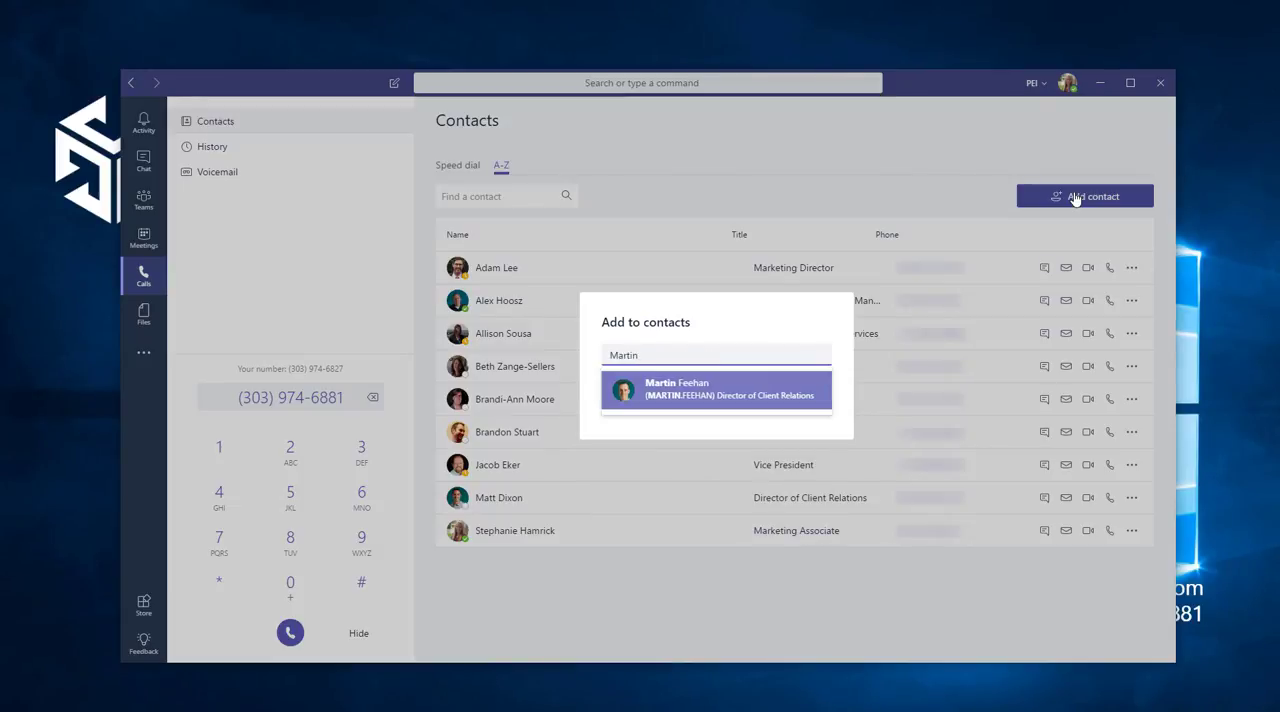
pyautogui.click(718, 390)
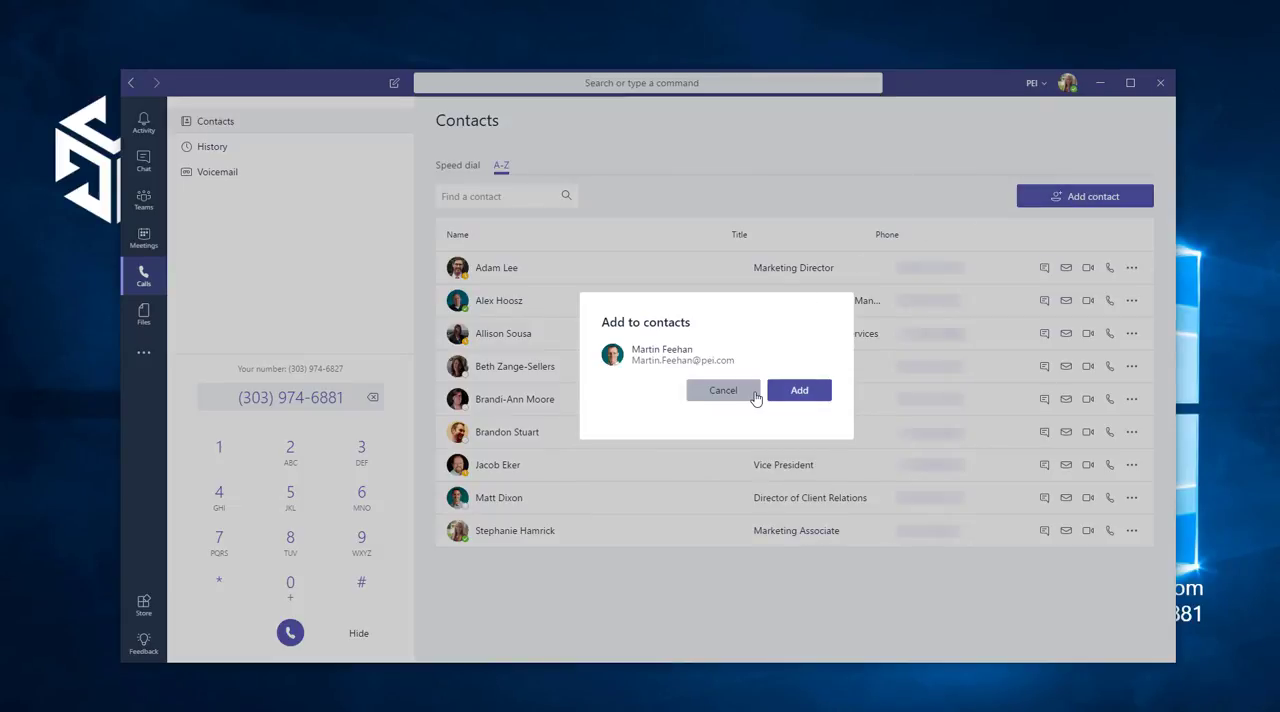
pyautogui.click(799, 390)
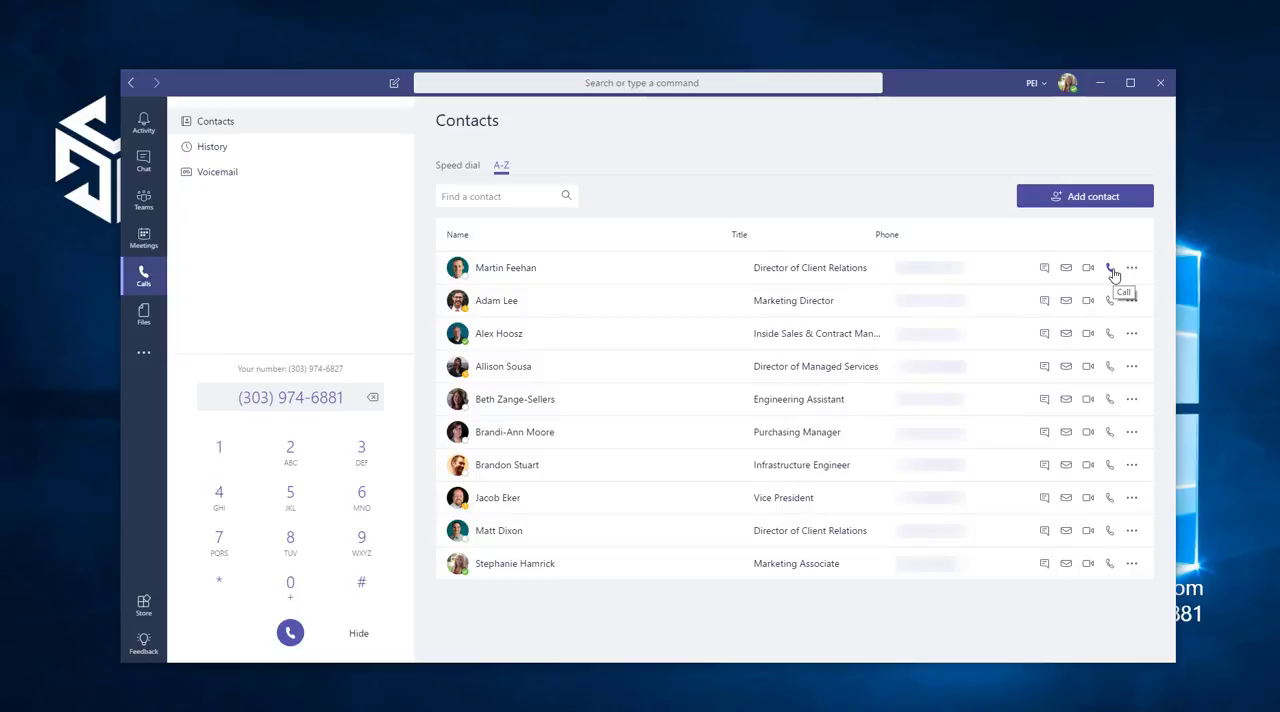
pyautogui.click(647, 82)
pyautogui.write('/')
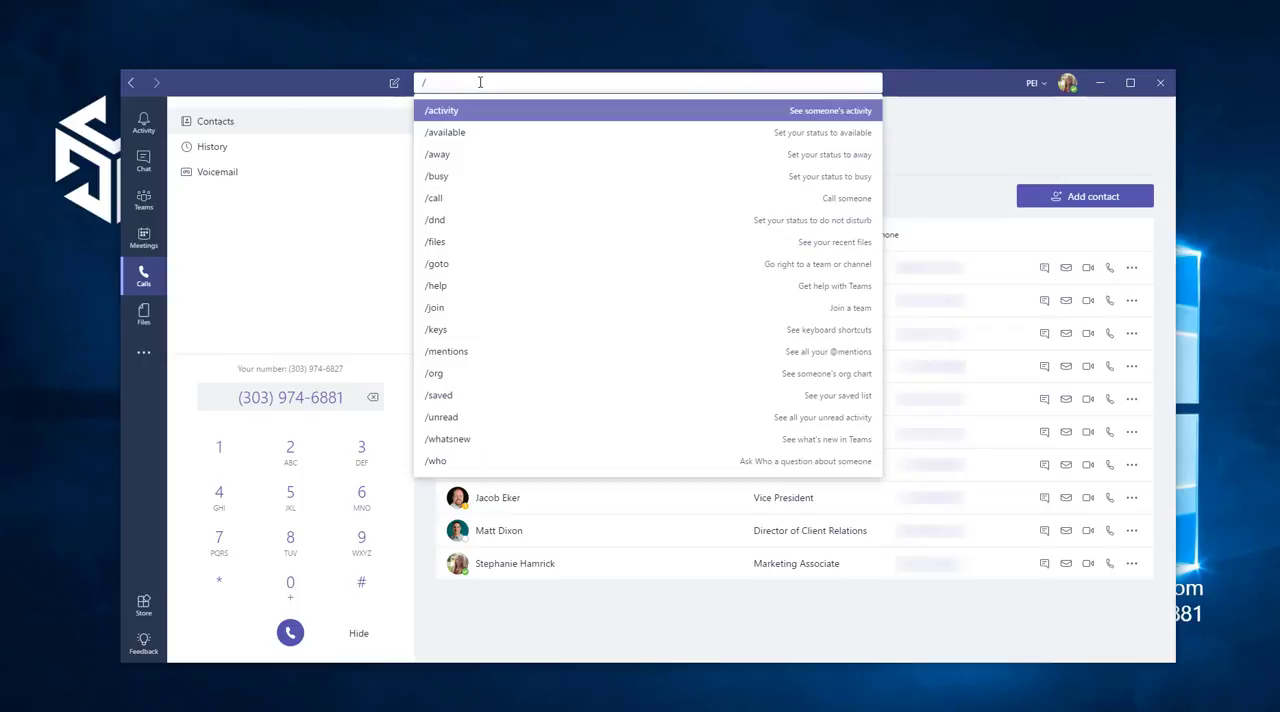
pyautogui.write('call')
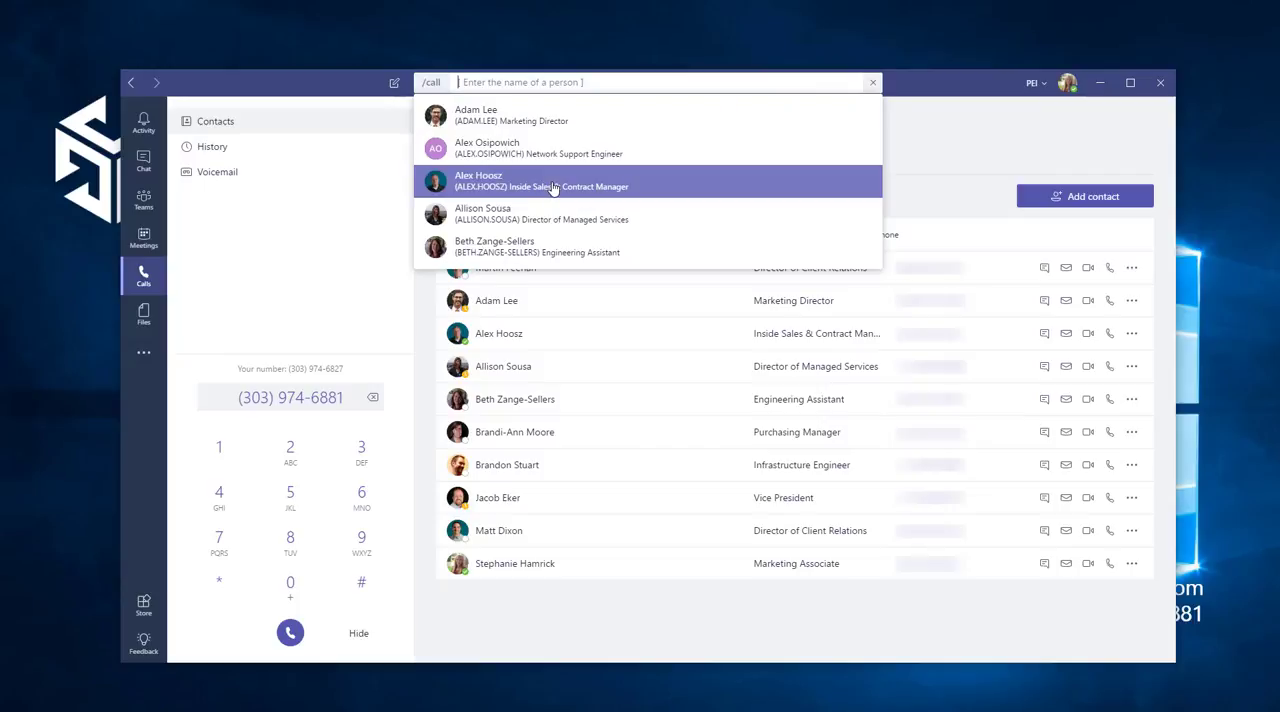
pyautogui.click(555, 186)
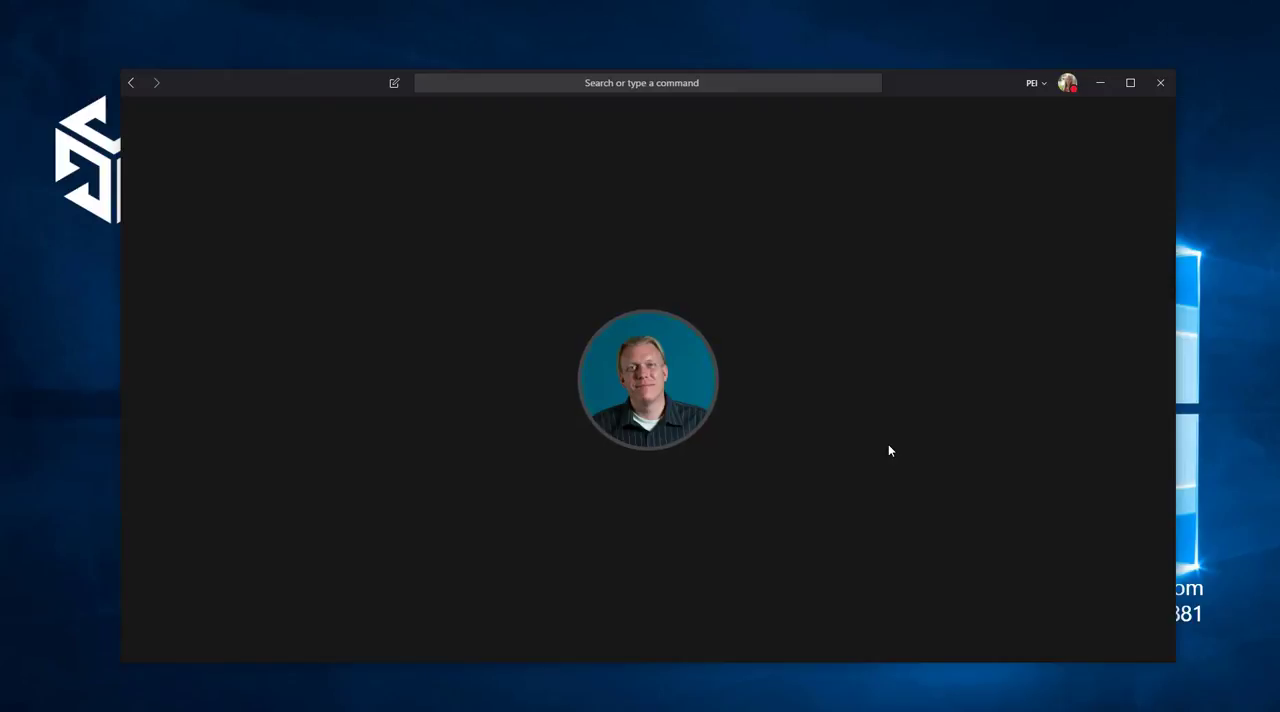
pyautogui.moveTo(908, 465)
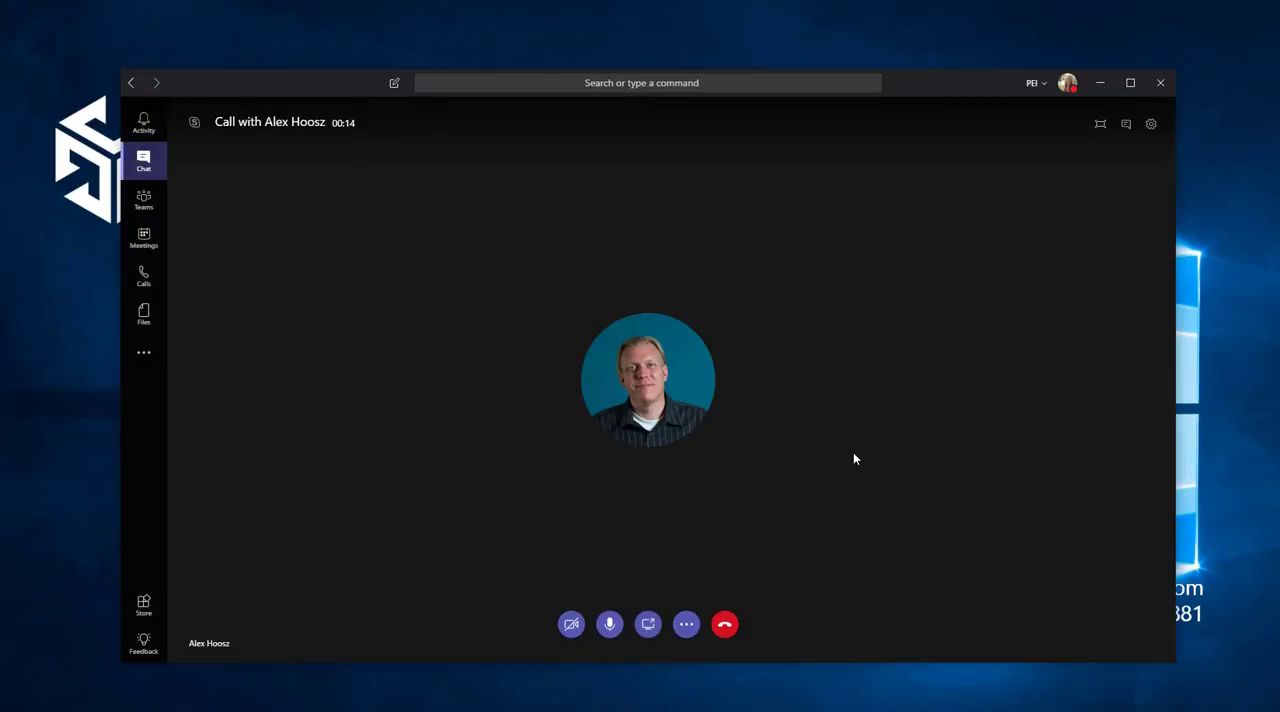
pyautogui.moveTo(609, 623)
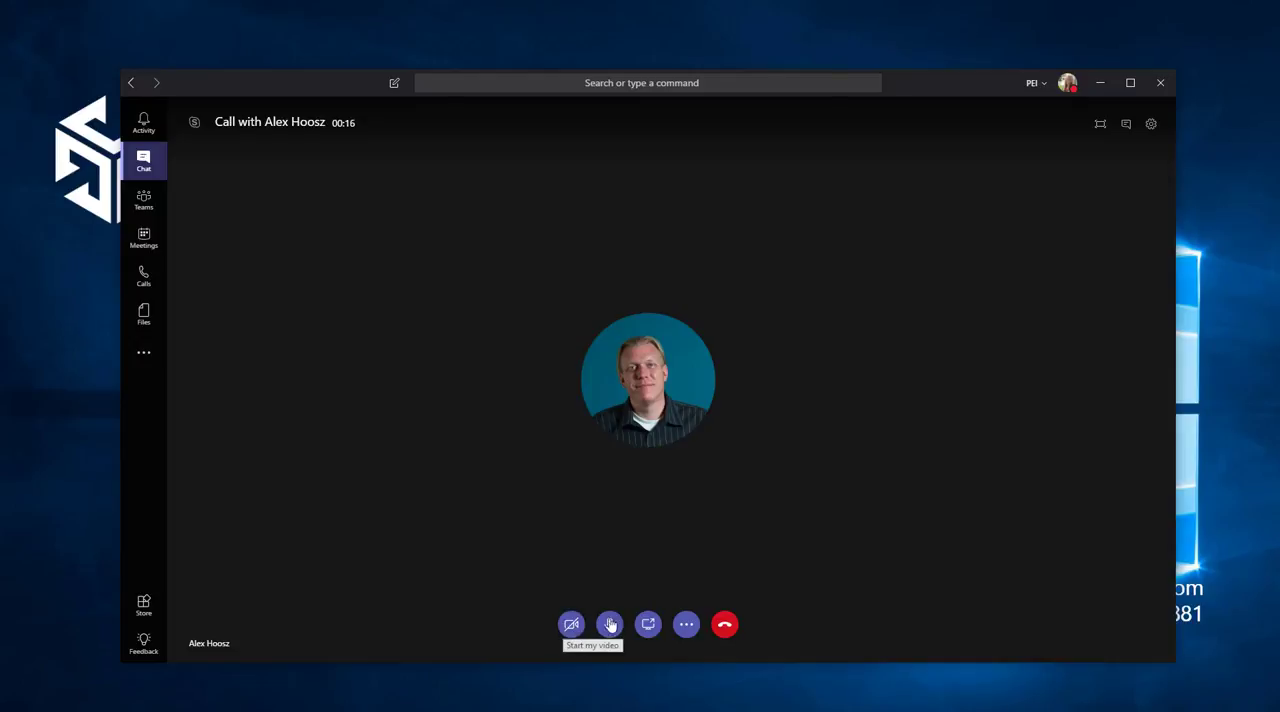
pyautogui.moveTo(655, 634)
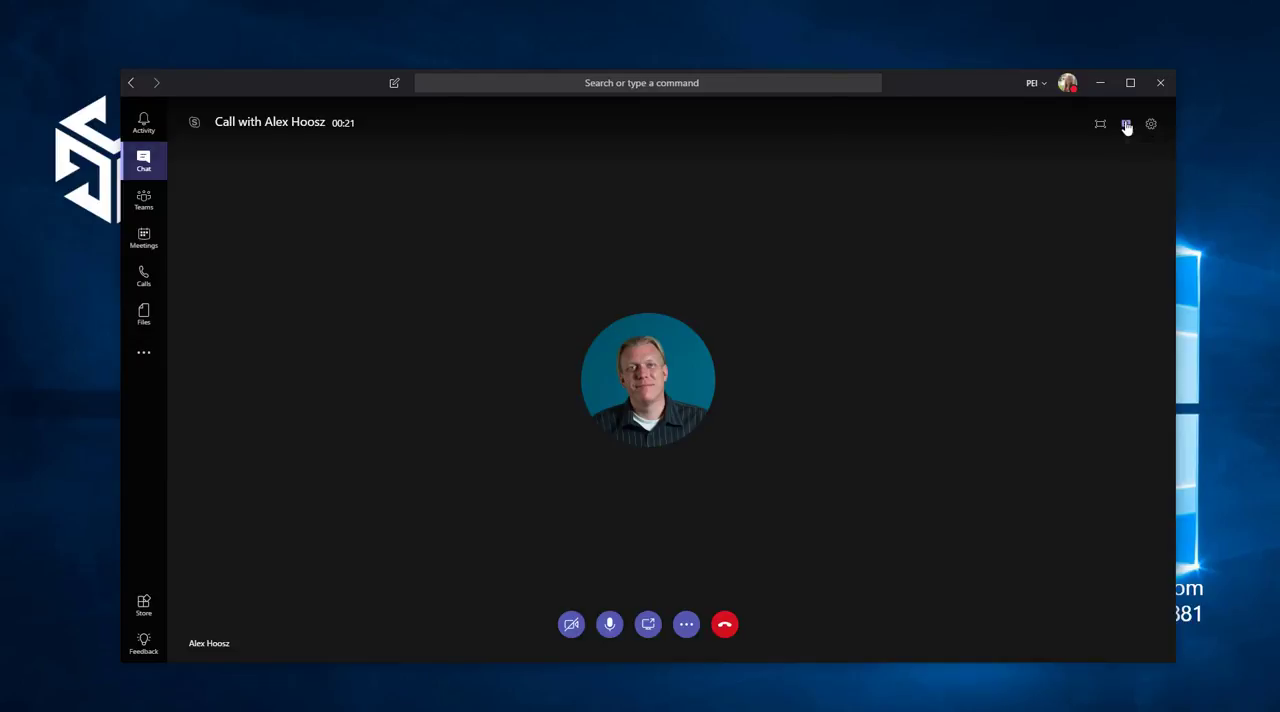
# Show the call's conversation panel and send Alex 'hi alex!'.
pyautogui.click(1126, 124)
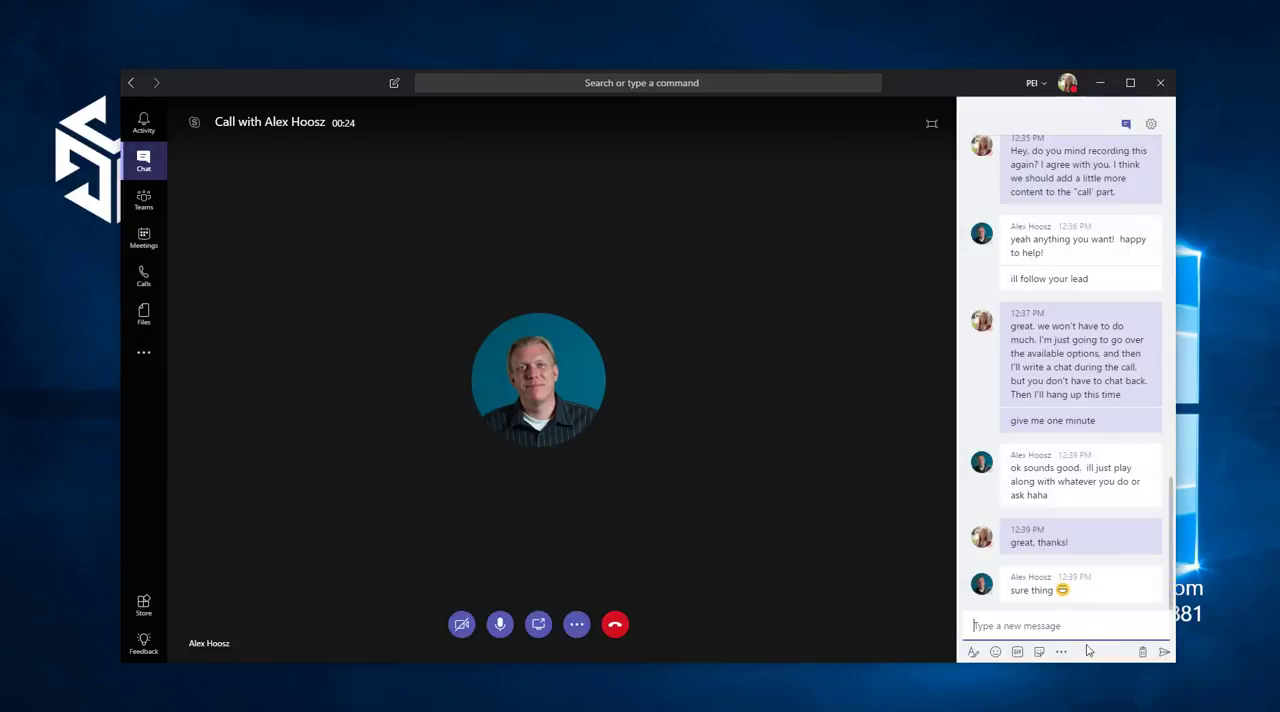
pyautogui.write('hi alex')
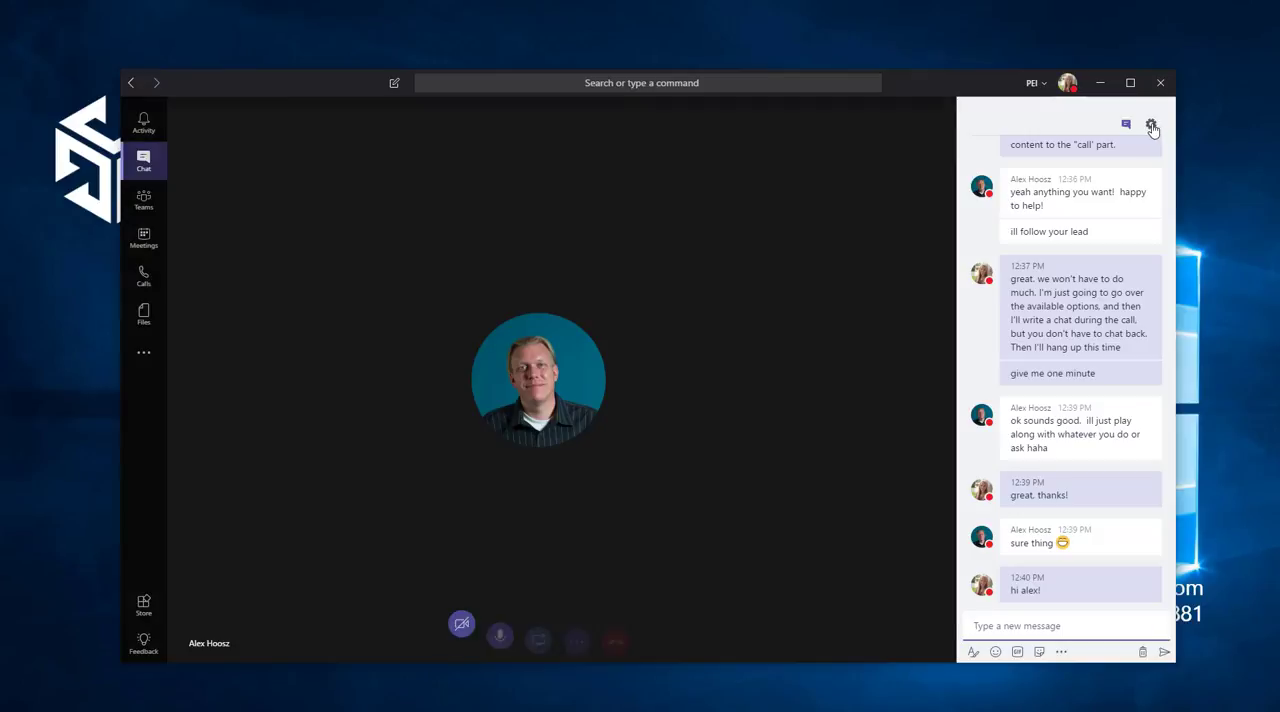
pyautogui.click(1149, 126)
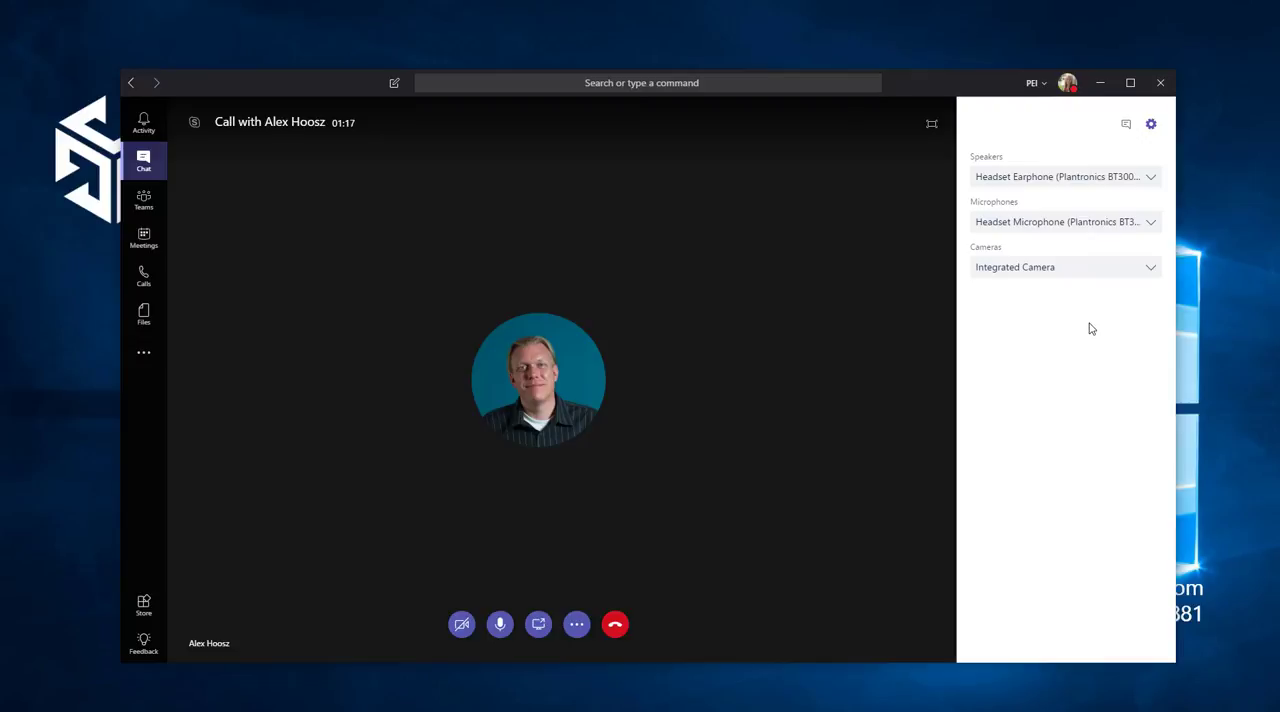
pyautogui.moveTo(615, 624)
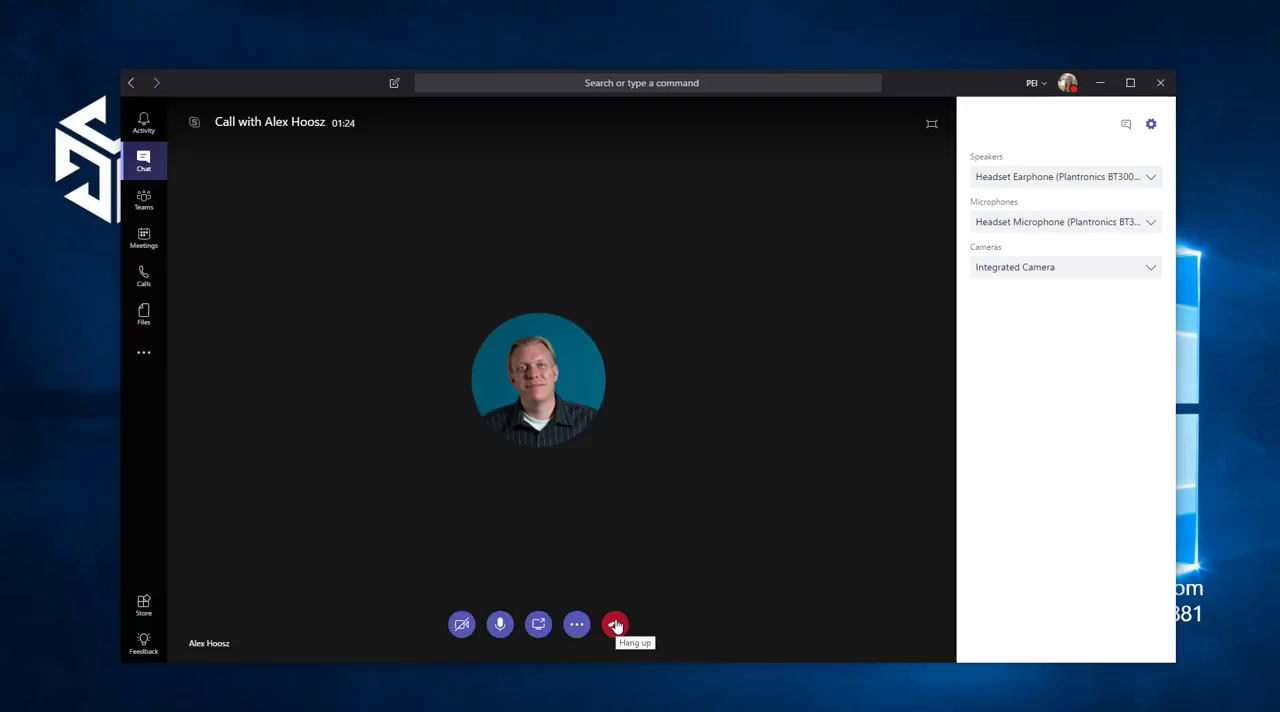
pyautogui.click(614, 624)
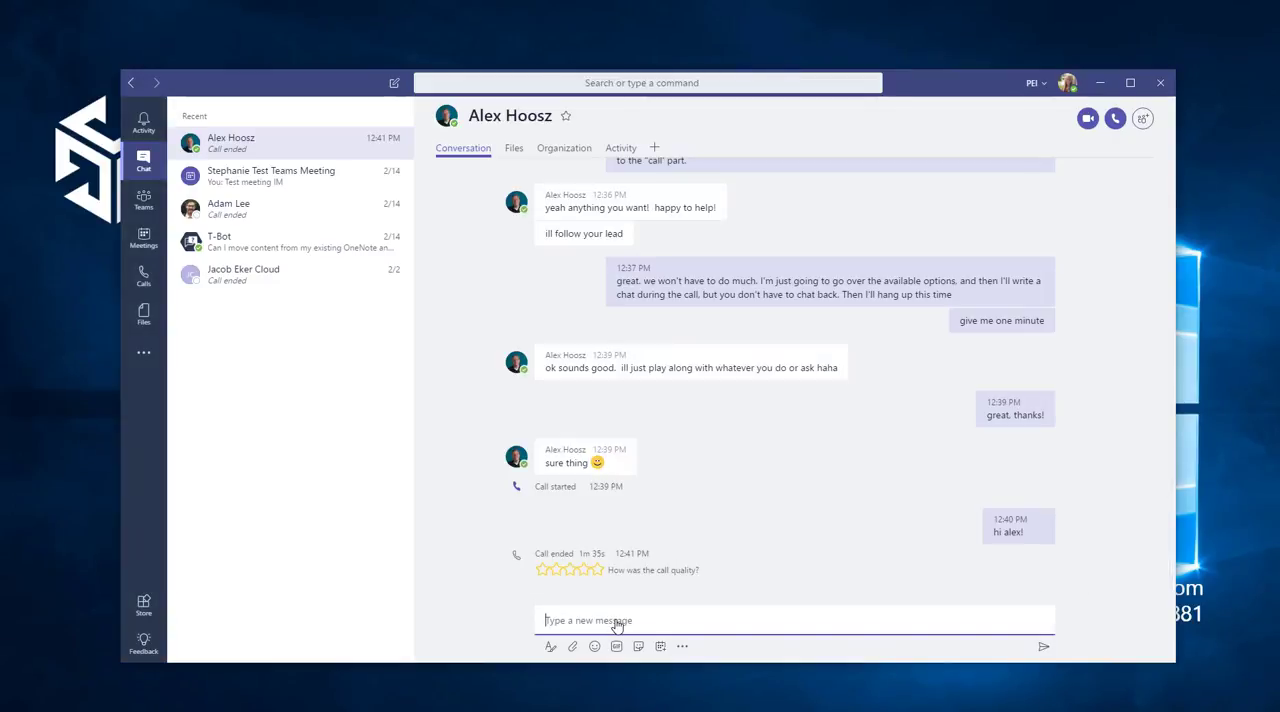
pyautogui.moveTo(788, 522)
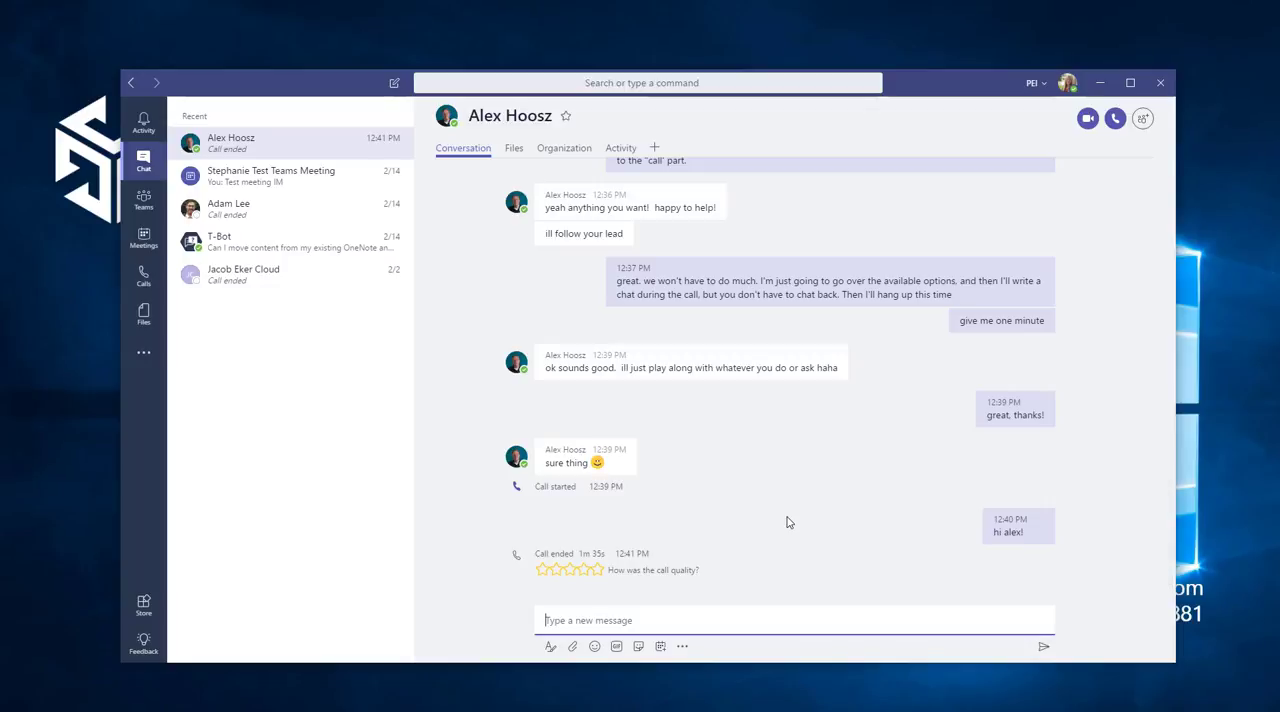
pyautogui.moveTo(560, 555)
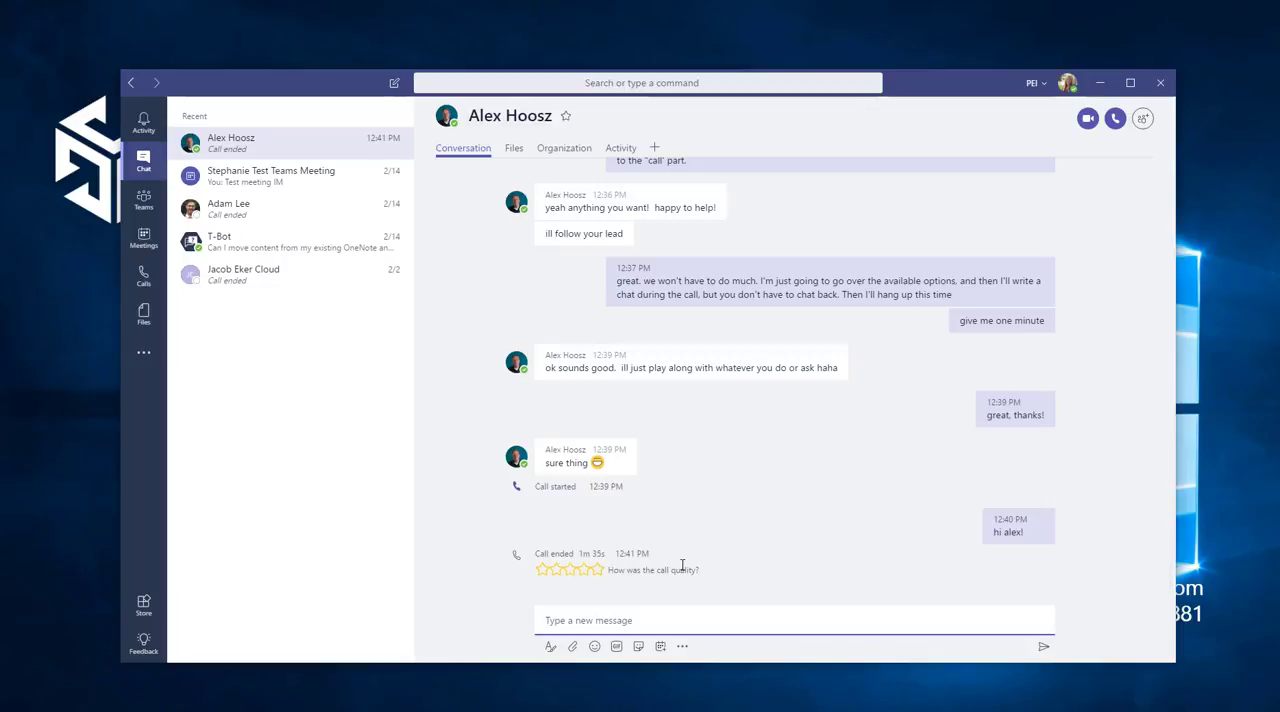
pyautogui.moveTo(1113, 120)
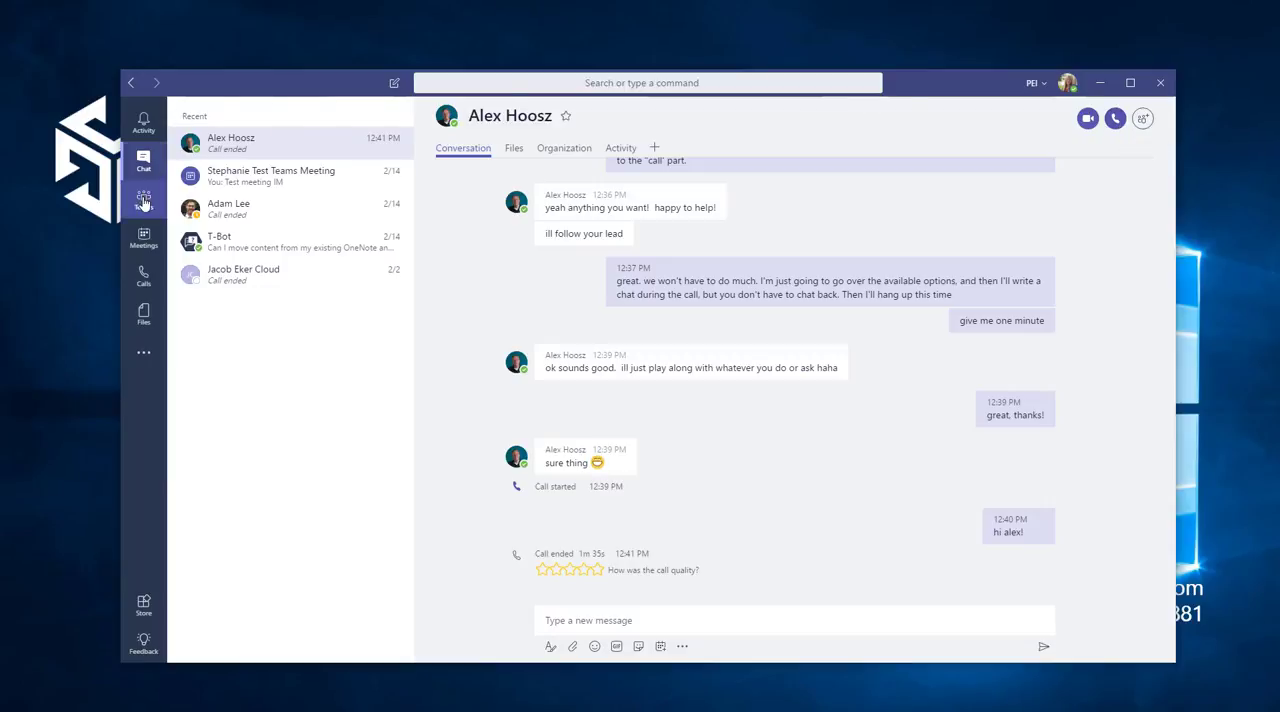
pyautogui.click(143, 198)
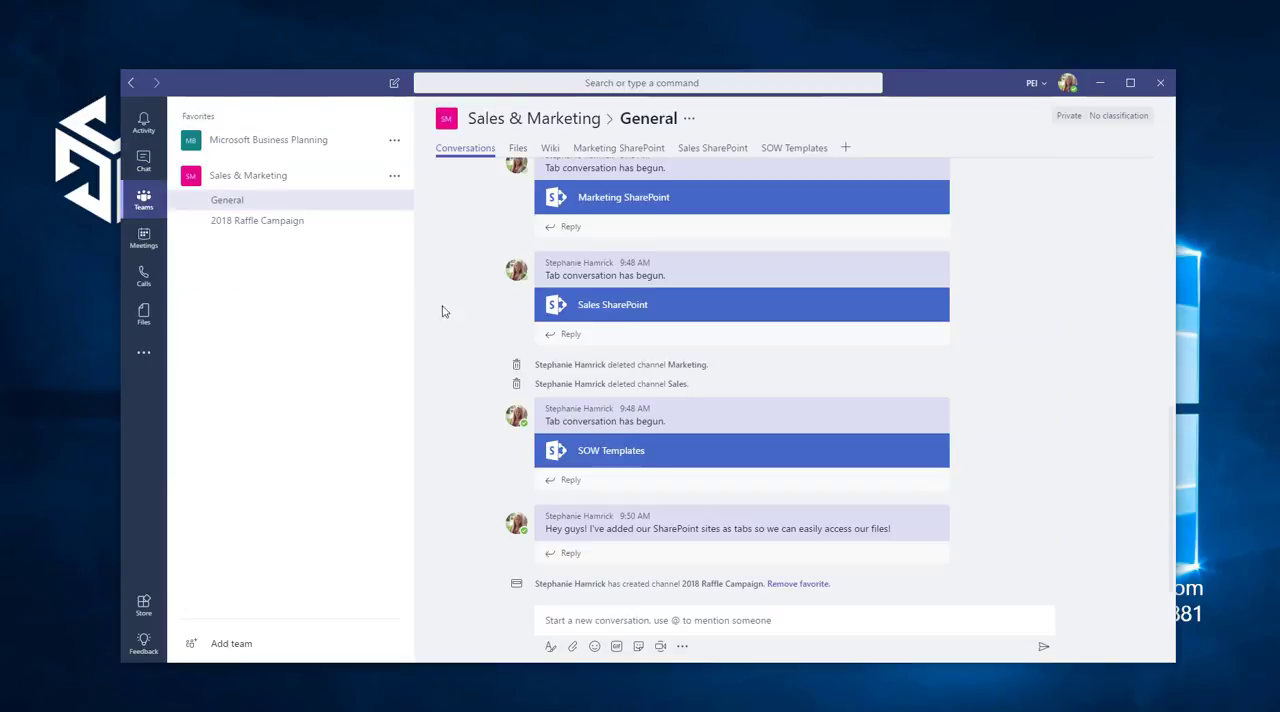
pyautogui.scroll(3)
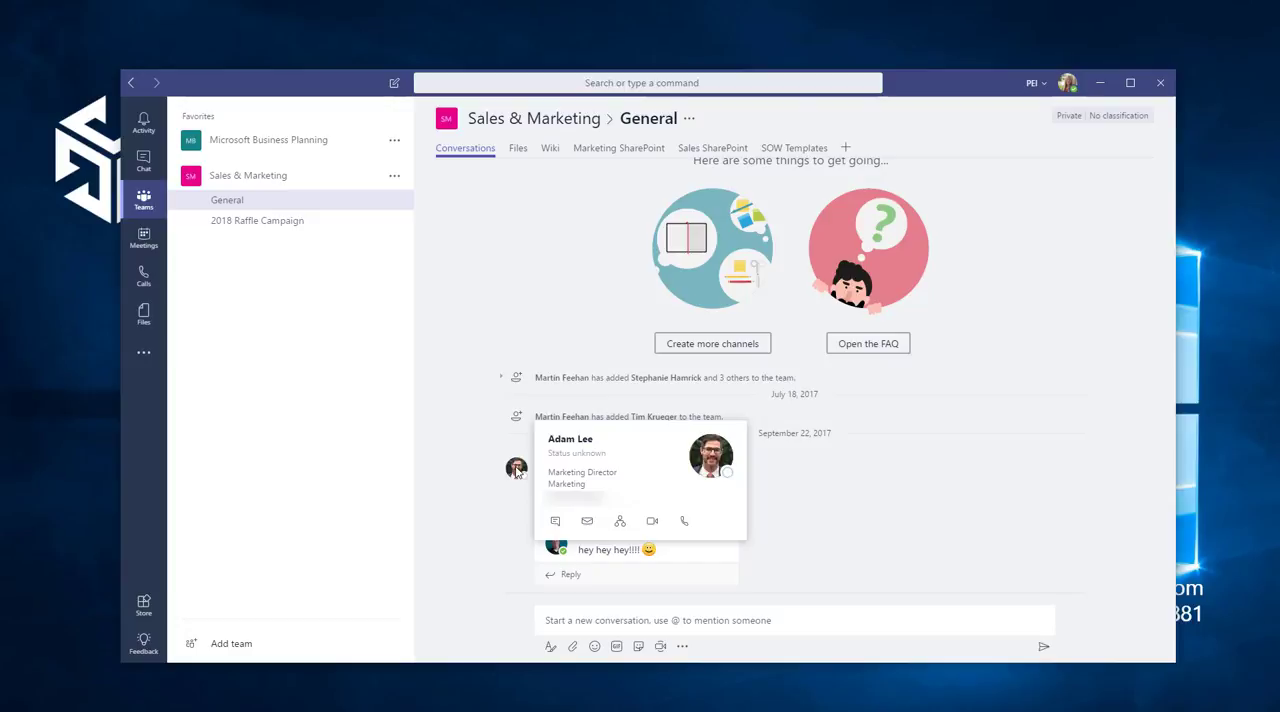
pyautogui.moveTo(683, 521)
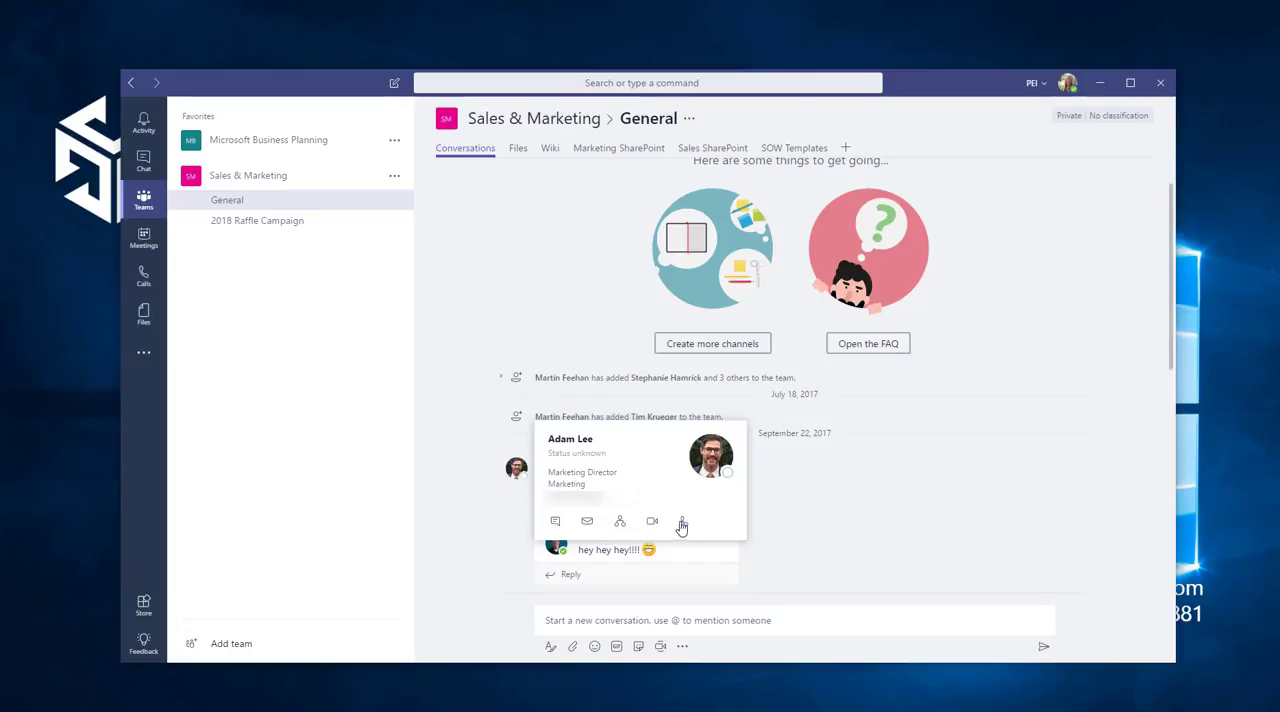
pyautogui.moveTo(681, 521)
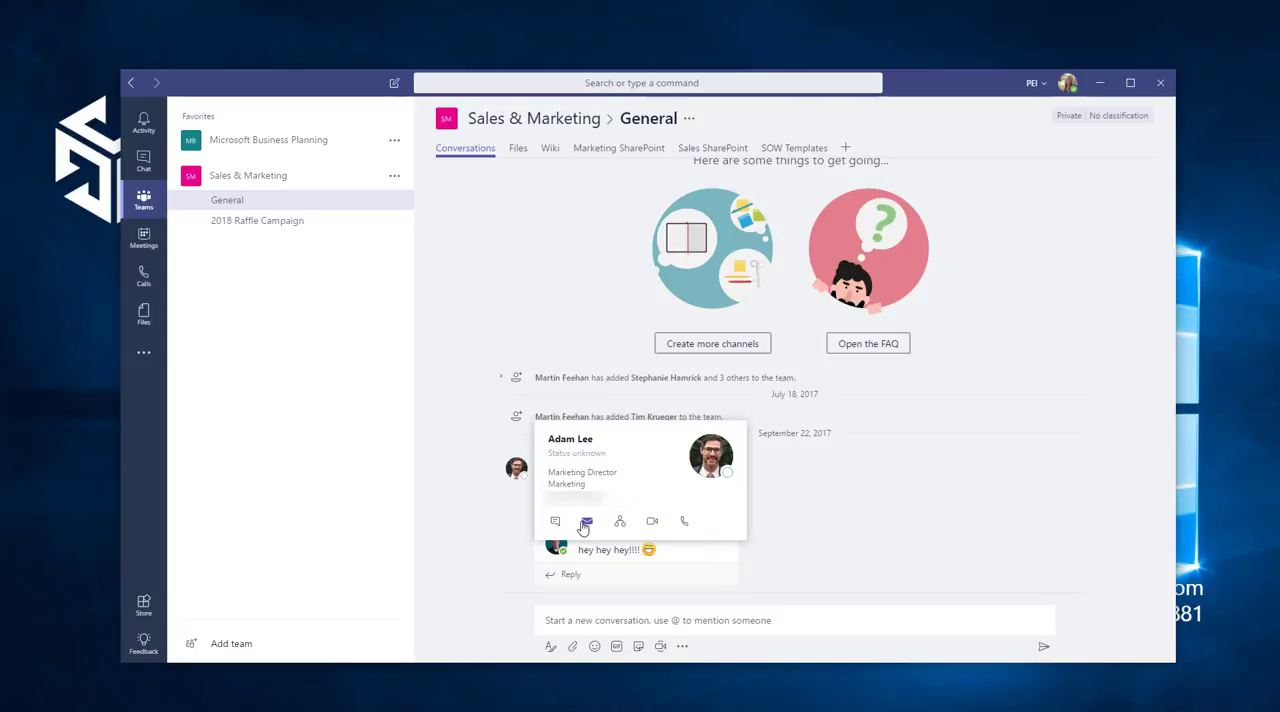
pyautogui.moveTo(551, 523)
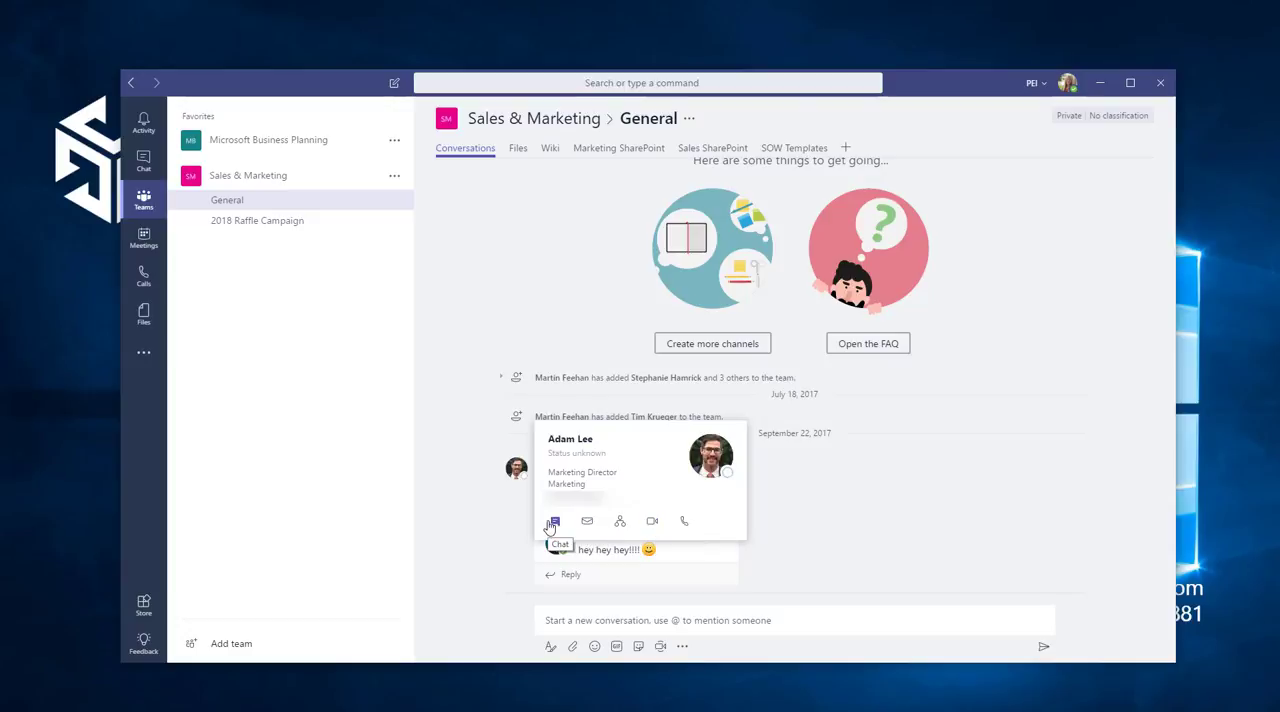